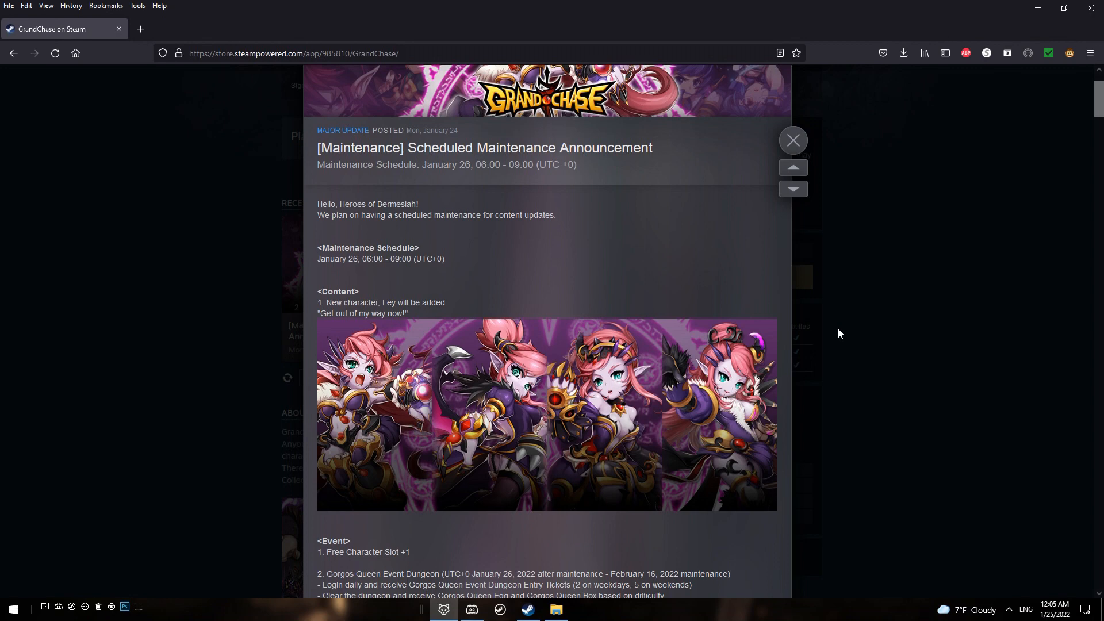
{"action": "mouse_move", "coordinate": [718, 291]}
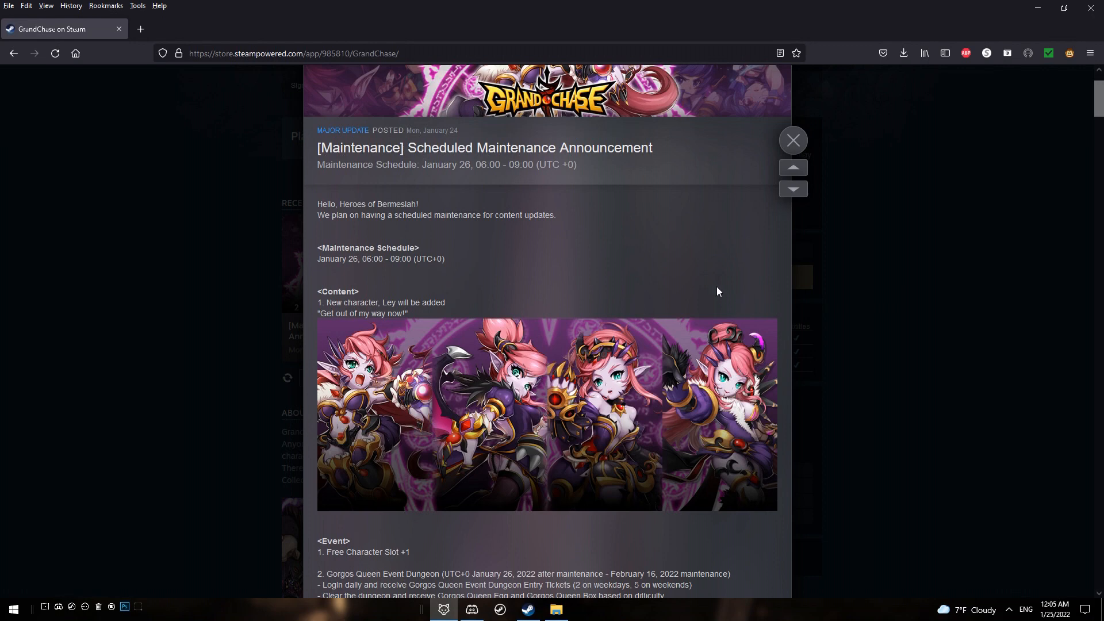
{"action": "mouse_move", "coordinate": [787, 278]}
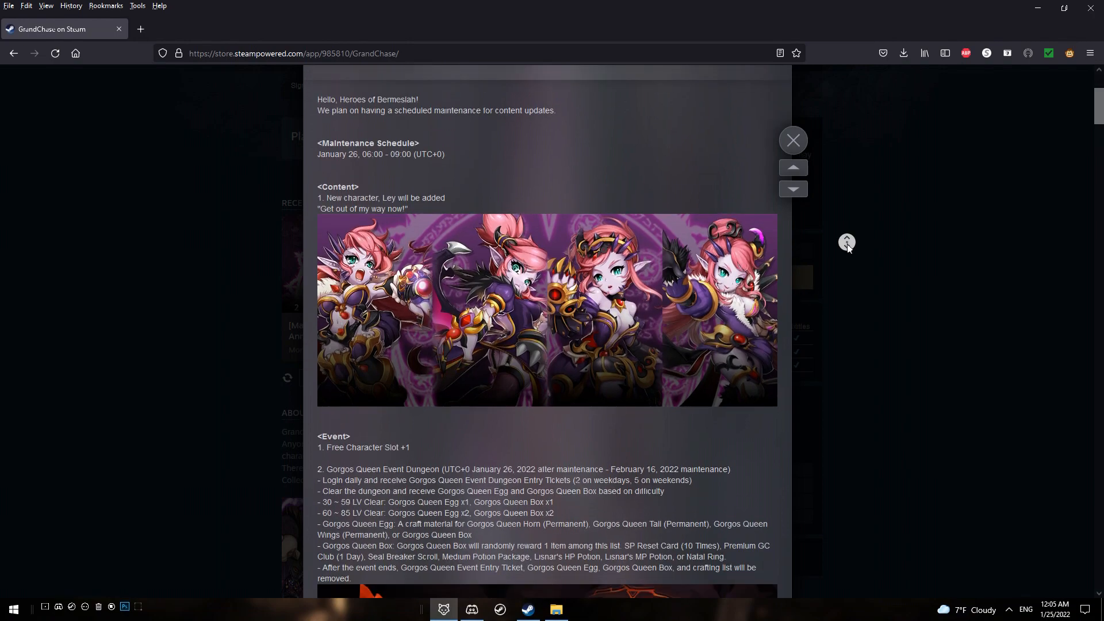
{"action": "scroll", "scroll_direction": "down", "scroll_amount": 3}
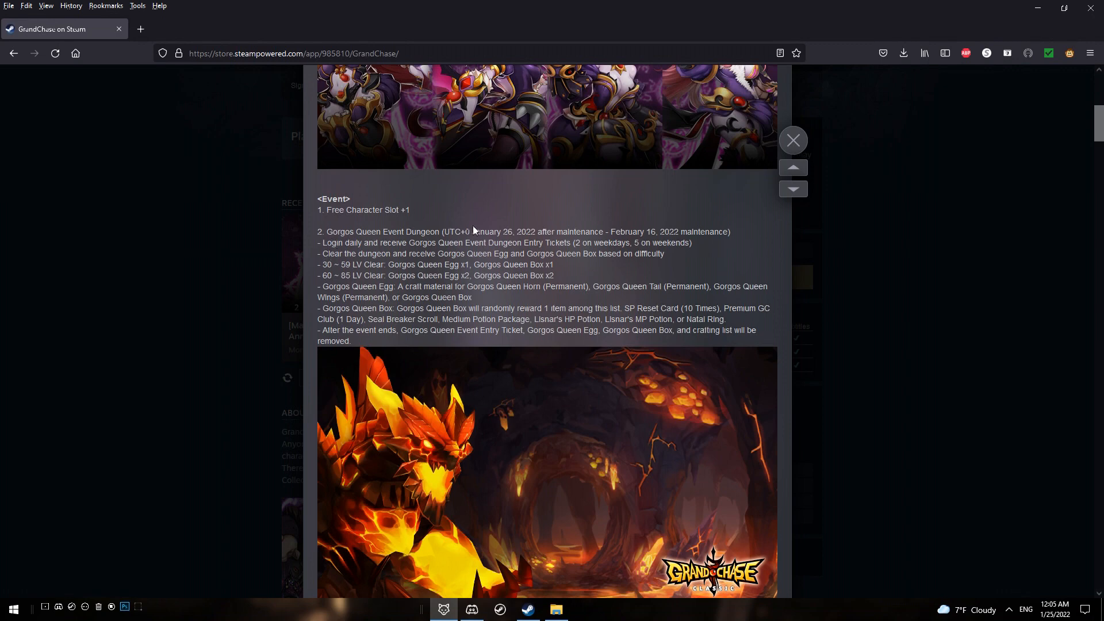
{"action": "mouse_move", "coordinate": [519, 231]}
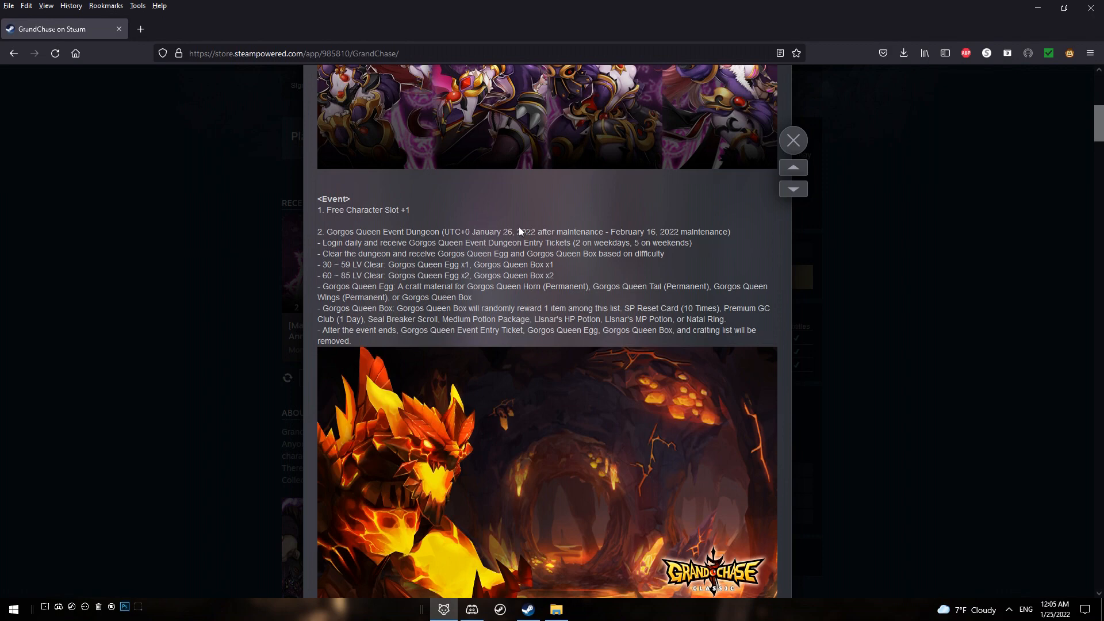
{"action": "mouse_move", "coordinate": [643, 236]}
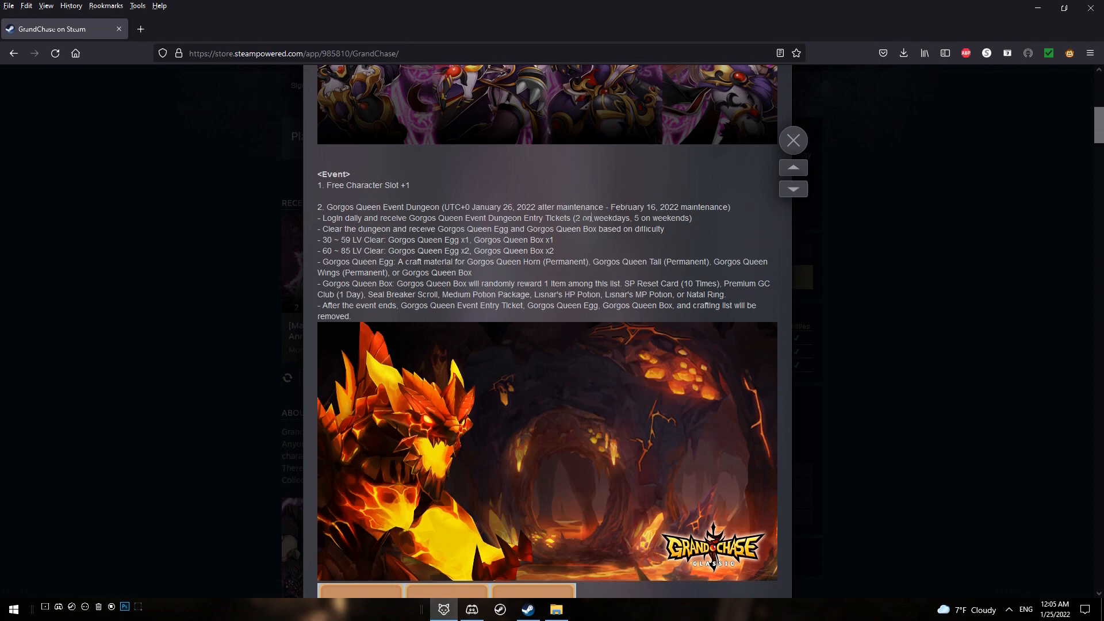
{"action": "mouse_move", "coordinate": [650, 228]}
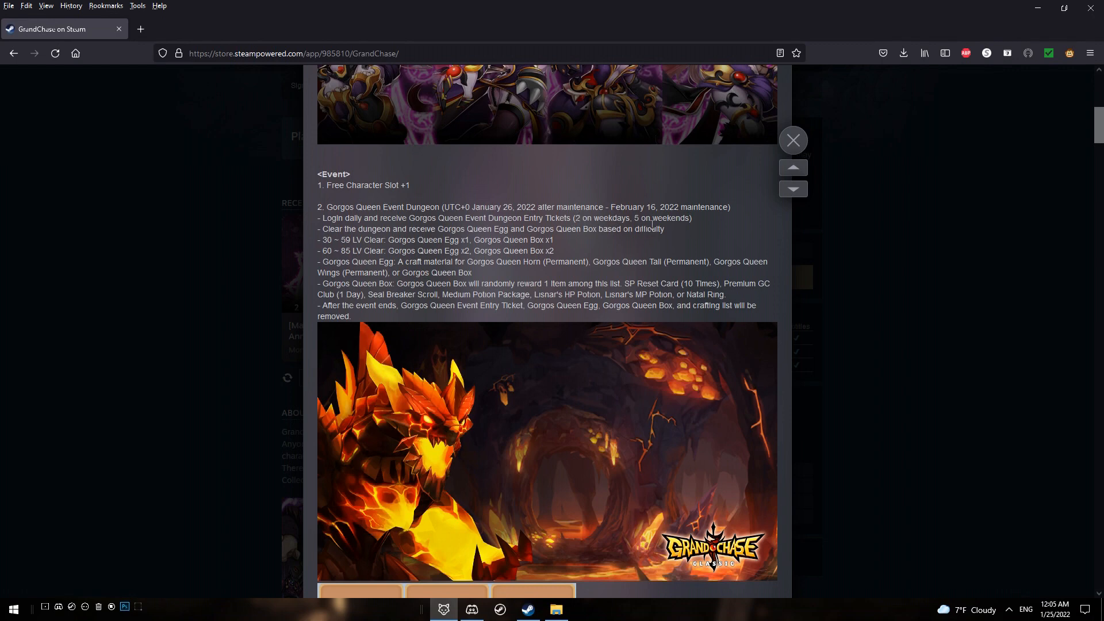
{"action": "mouse_move", "coordinate": [728, 217]}
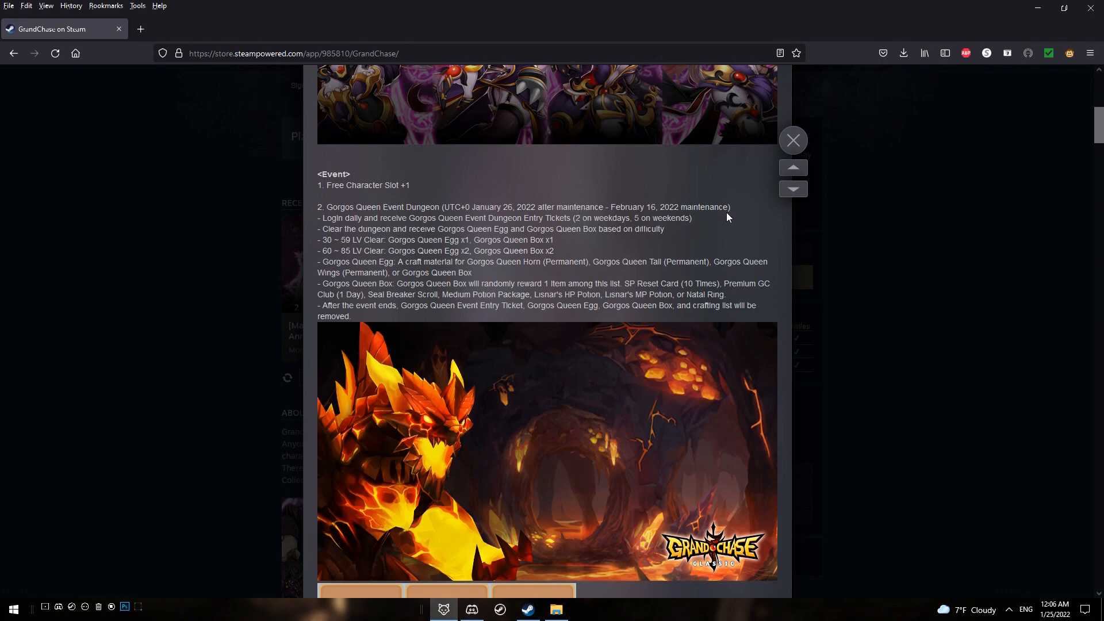
{"action": "mouse_move", "coordinate": [661, 228]}
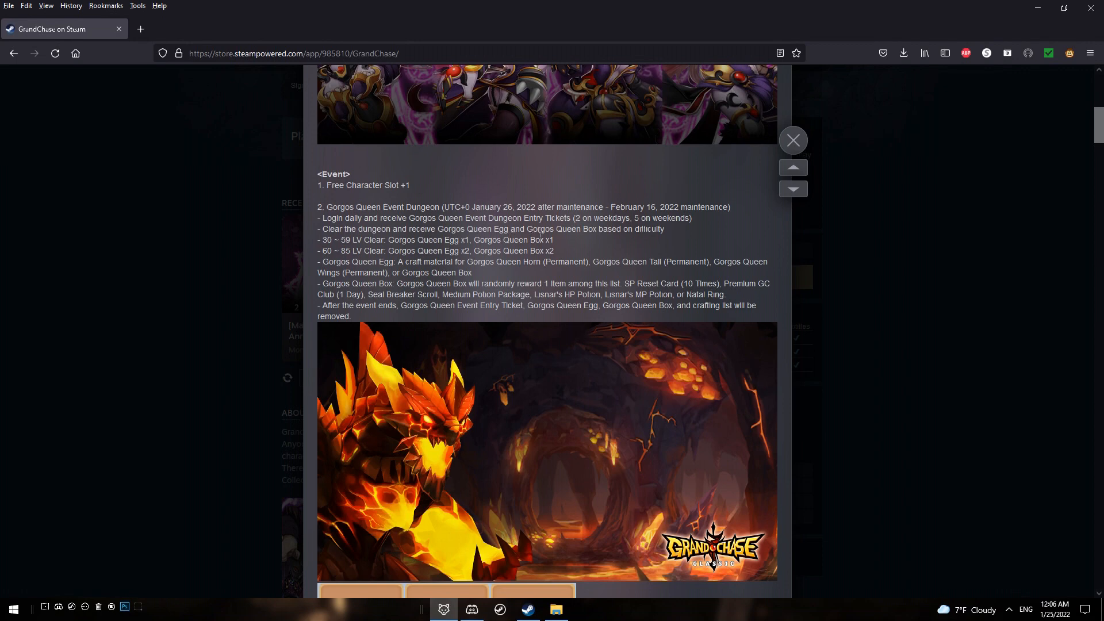
{"action": "mouse_move", "coordinate": [639, 238]}
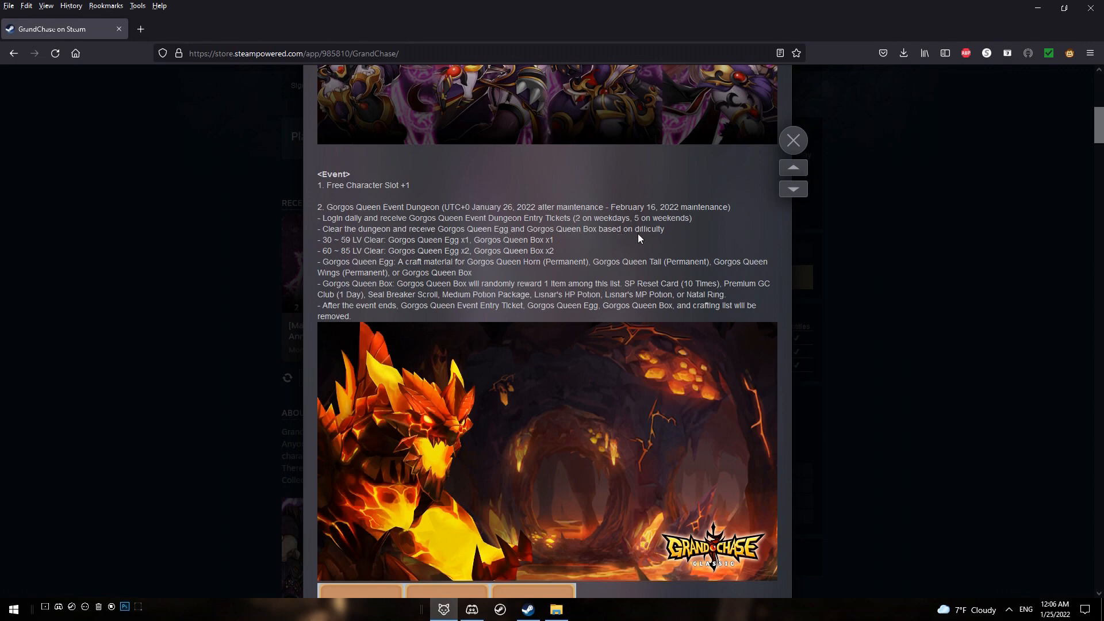
{"action": "mouse_move", "coordinate": [467, 259]}
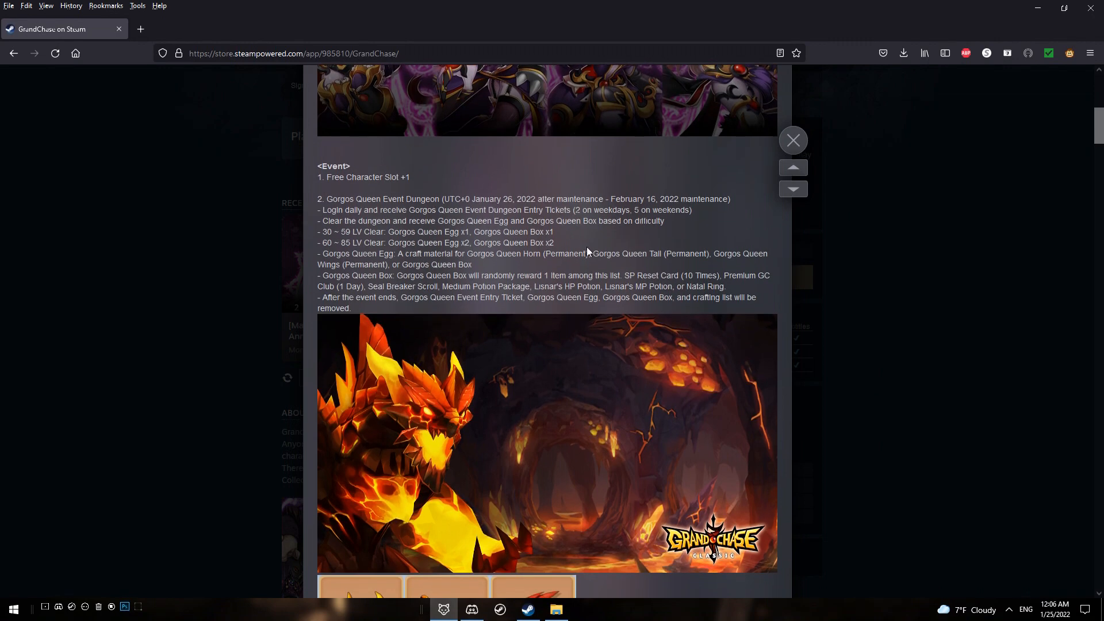
{"action": "mouse_move", "coordinate": [596, 245]}
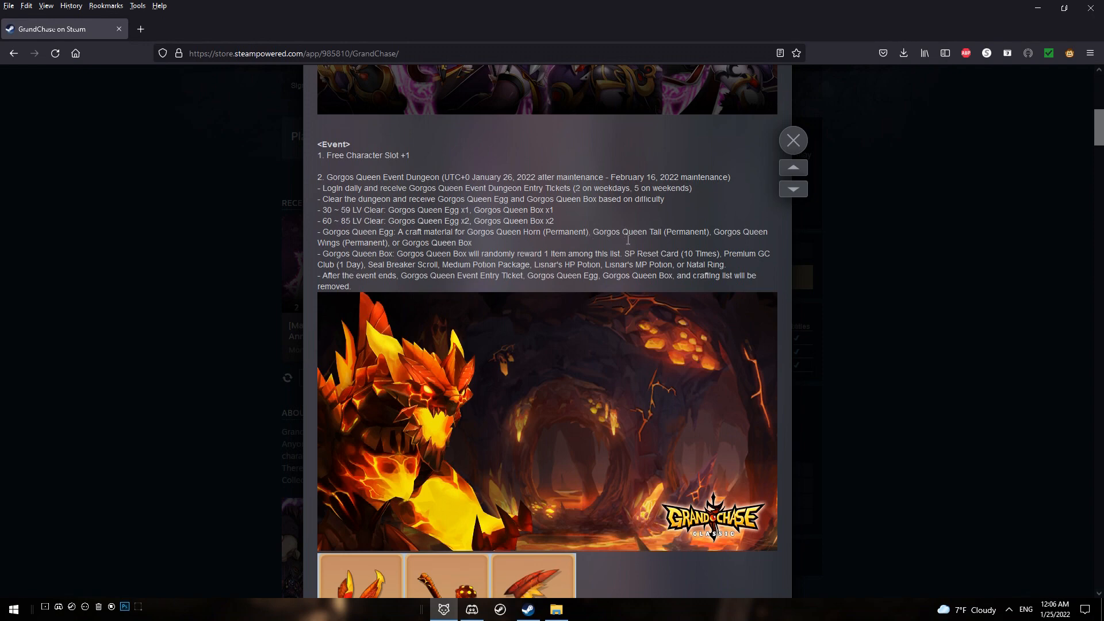
{"action": "mouse_move", "coordinate": [712, 238]}
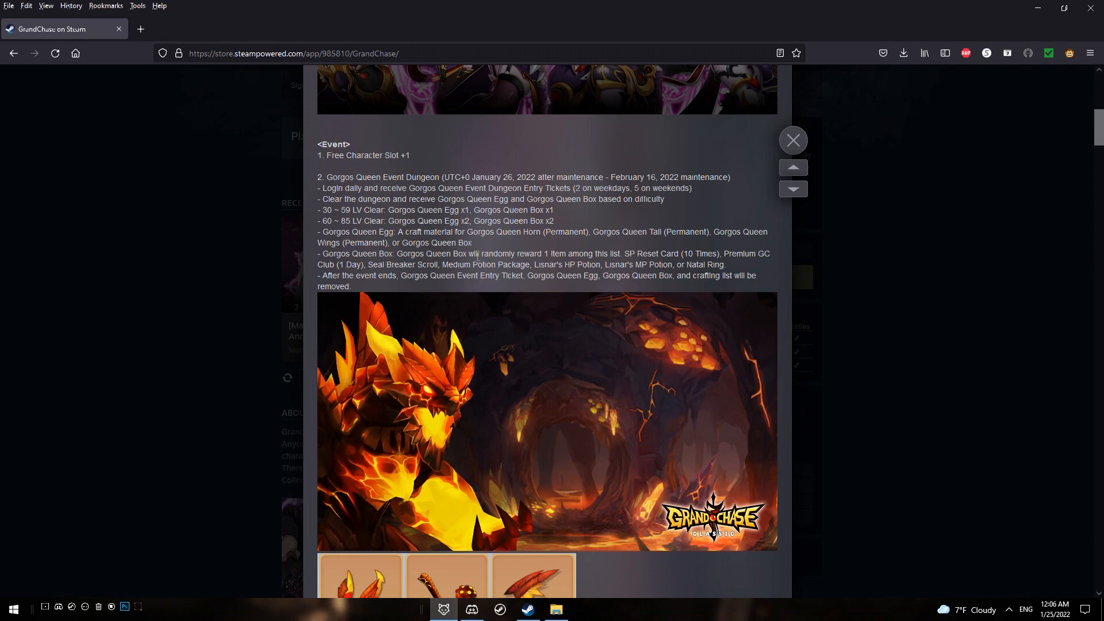
{"action": "mouse_move", "coordinate": [414, 357]}
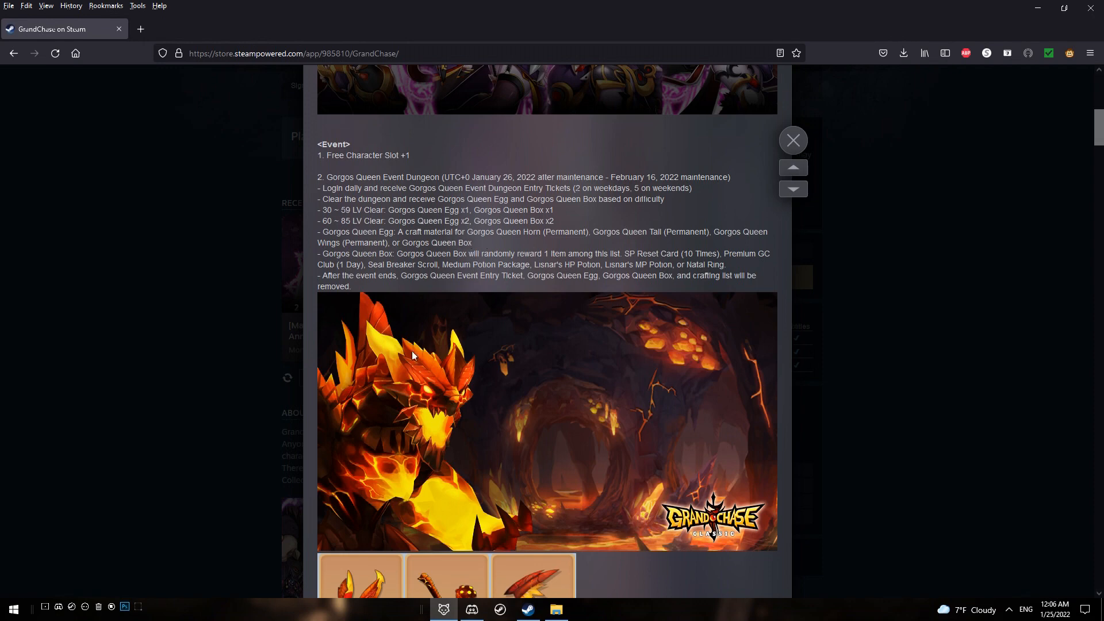
{"action": "scroll", "scroll_direction": "down", "scroll_amount": 3}
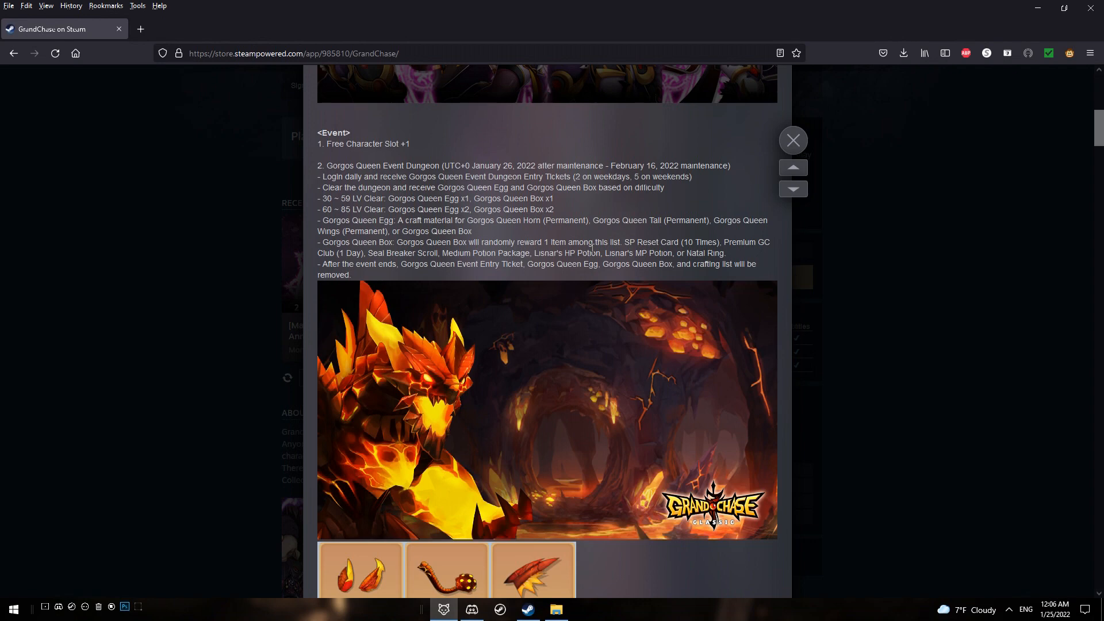
{"action": "scroll", "scroll_direction": "down", "scroll_amount": 3}
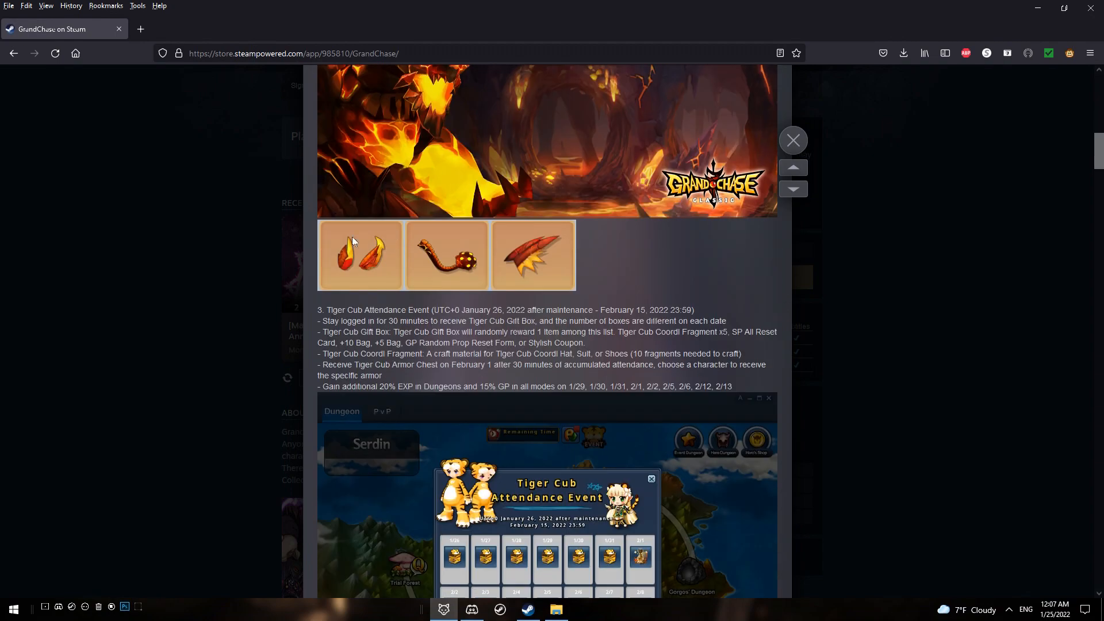
{"action": "mouse_move", "coordinate": [401, 292]}
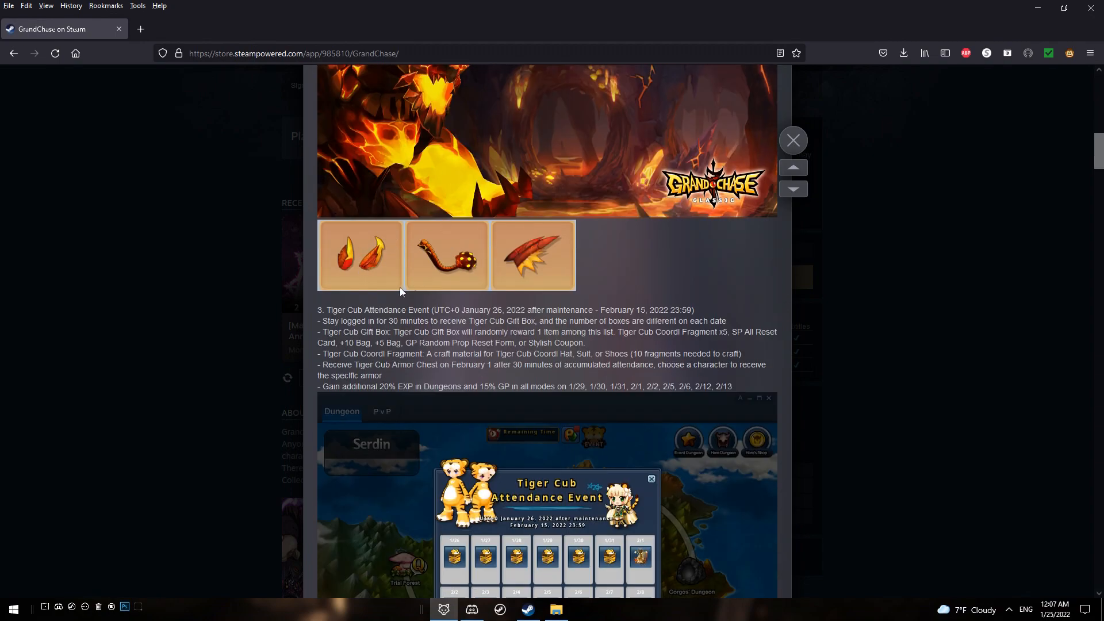
{"action": "scroll", "scroll_direction": "down", "scroll_amount": 3}
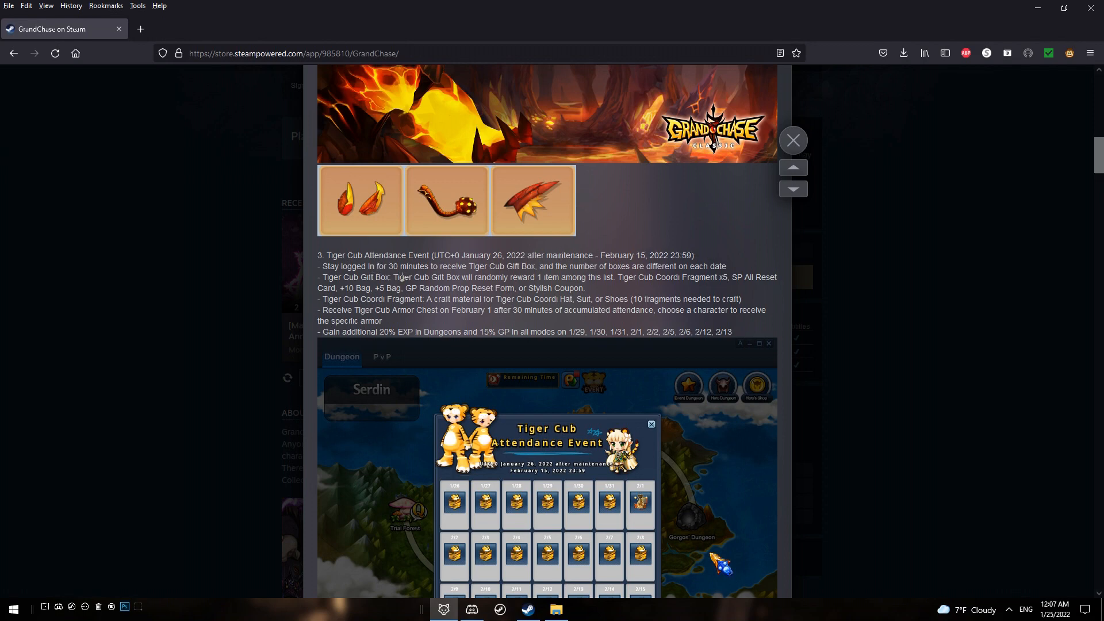
{"action": "mouse_move", "coordinate": [524, 266]}
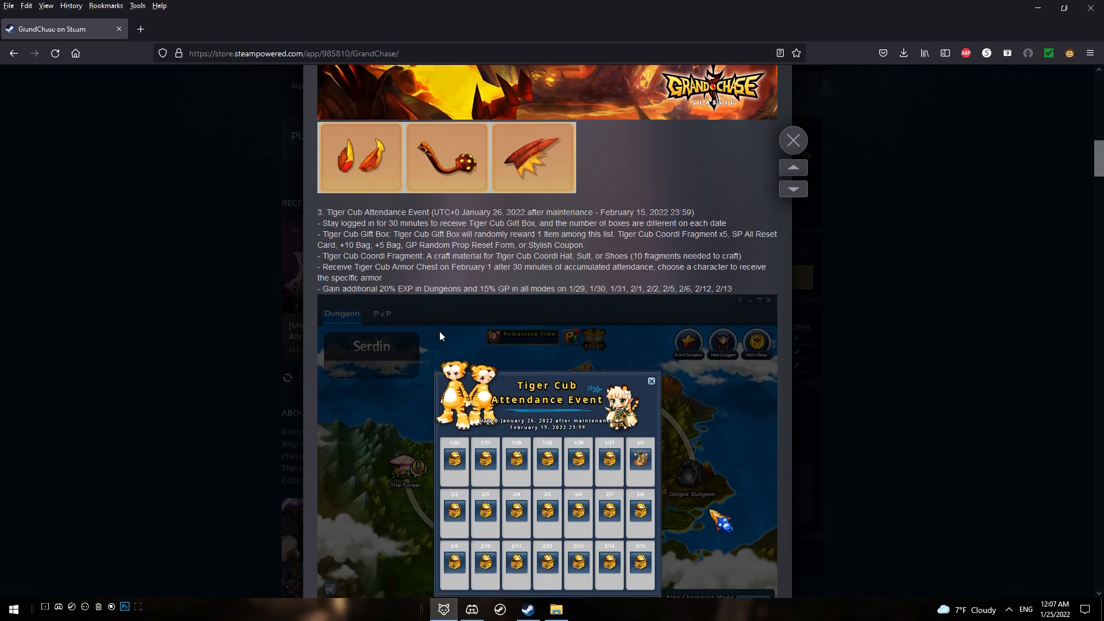
{"action": "mouse_move", "coordinate": [437, 295]}
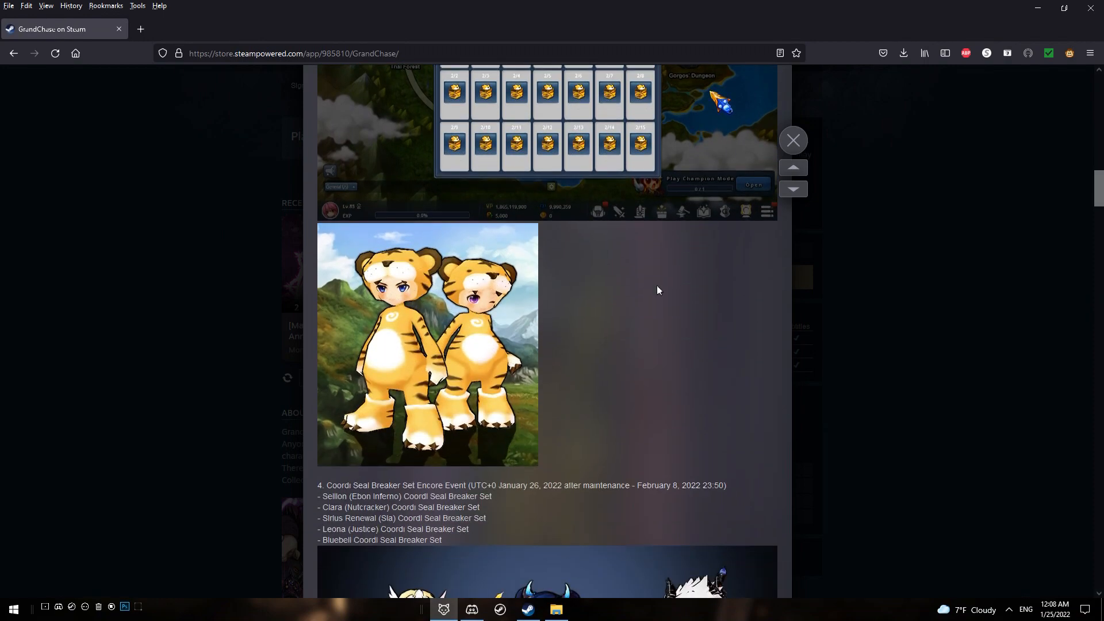
{"action": "scroll", "scroll_direction": "down", "scroll_amount": 3}
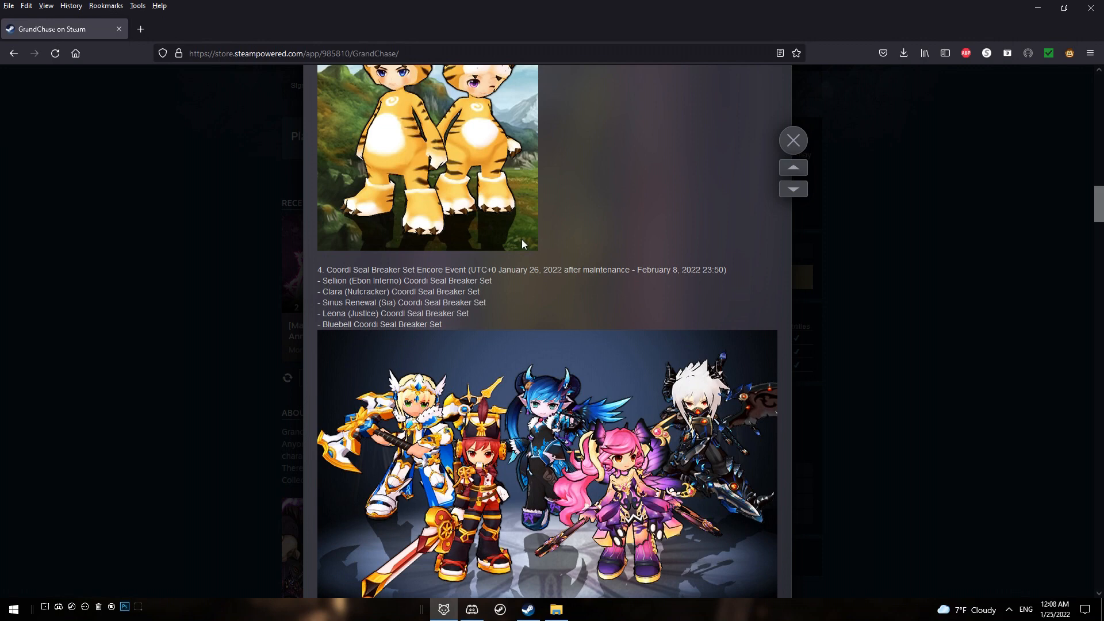
{"action": "scroll", "scroll_direction": "down", "scroll_amount": 3}
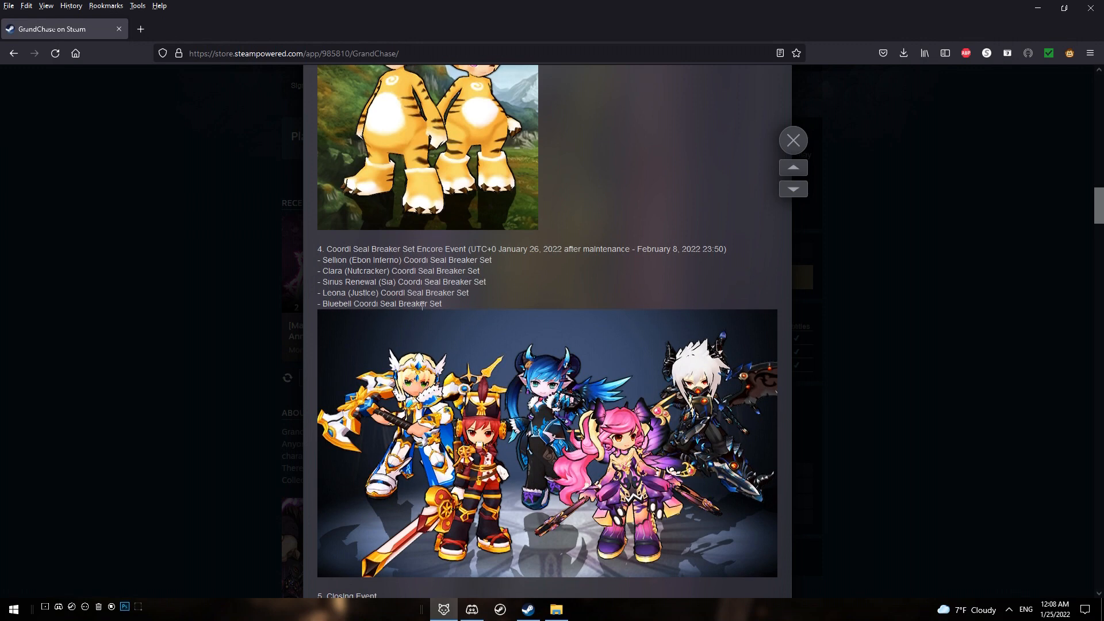
{"action": "scroll", "scroll_direction": "down", "scroll_amount": 3}
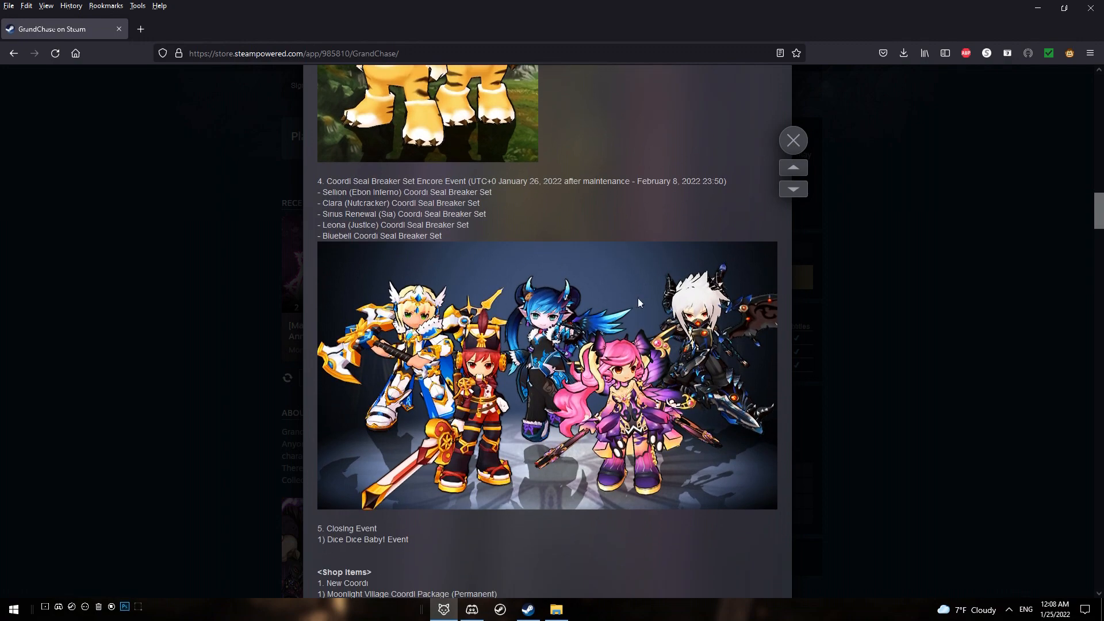
{"action": "mouse_move", "coordinate": [575, 322]}
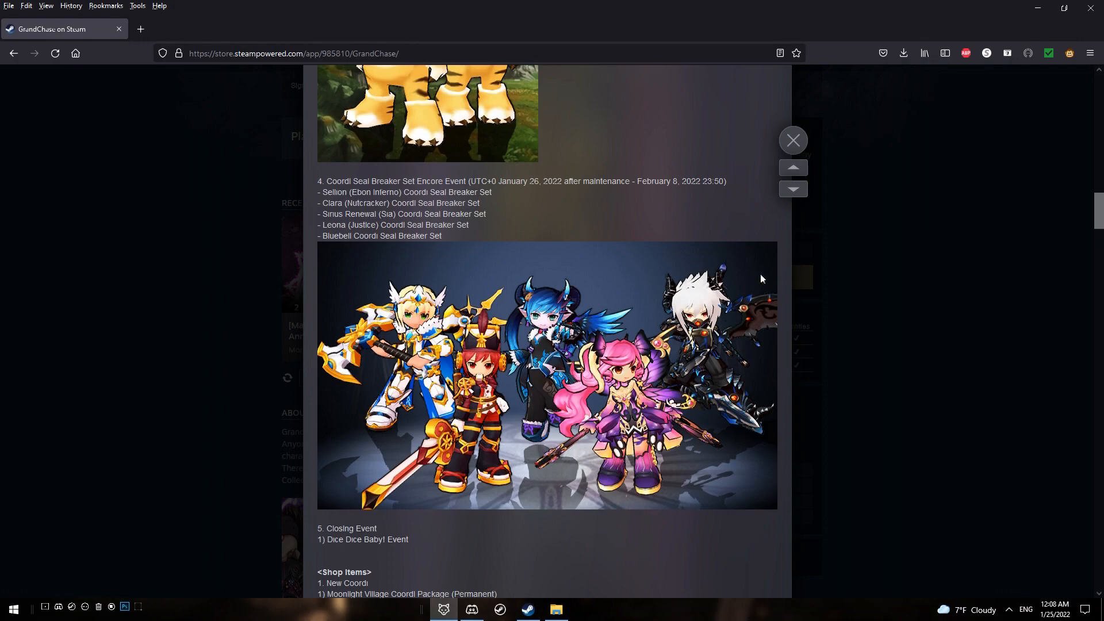
{"action": "scroll", "scroll_direction": "down", "scroll_amount": 3}
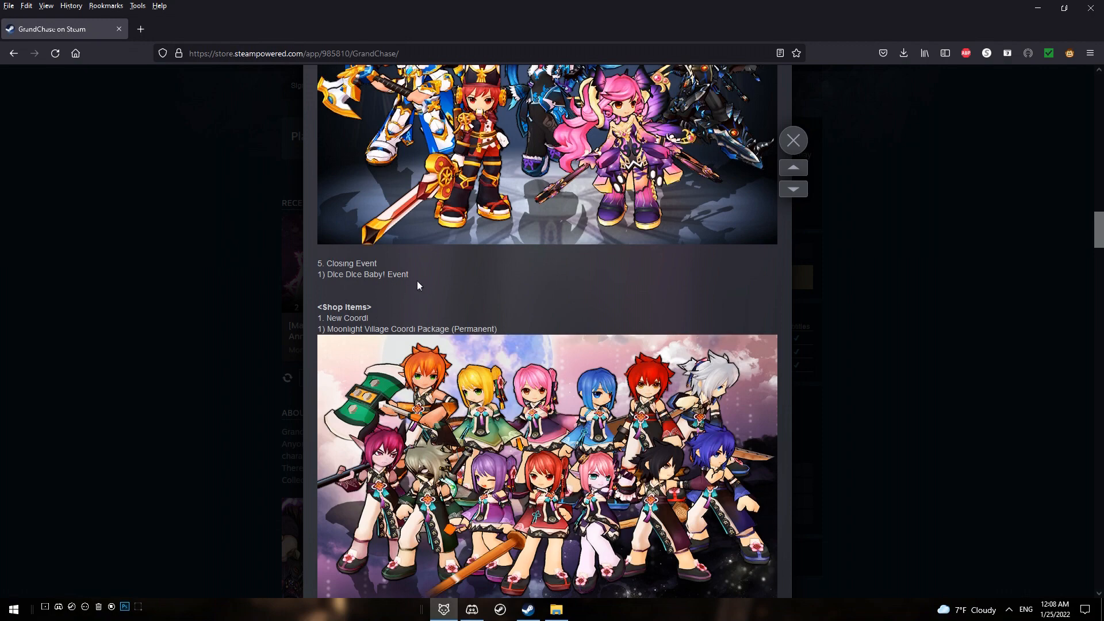
{"action": "scroll", "scroll_direction": "down", "scroll_amount": 3}
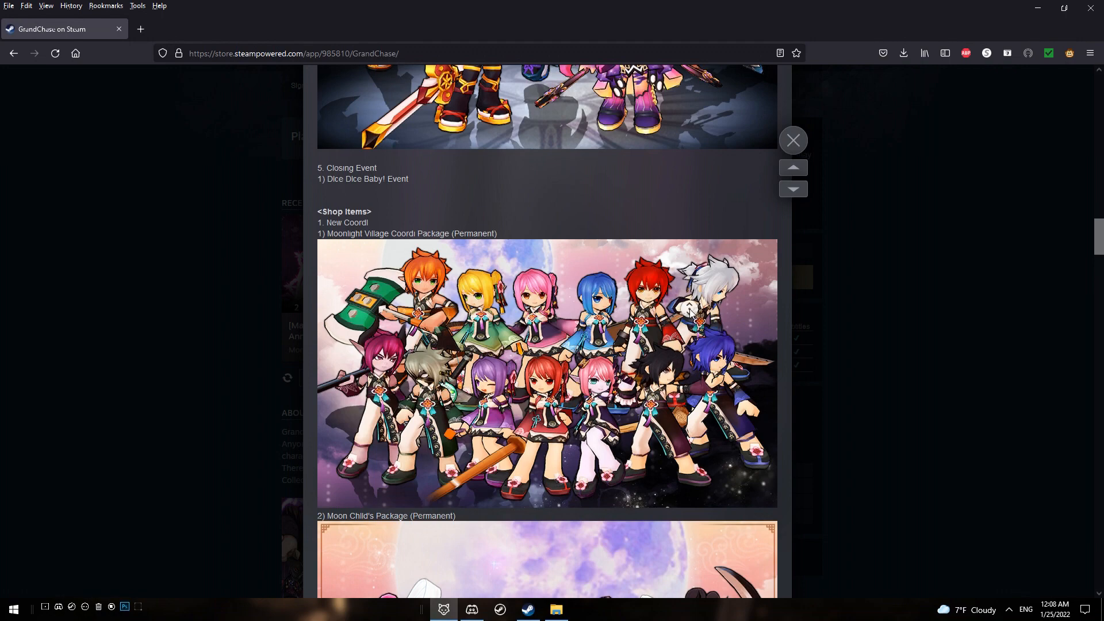
{"action": "scroll", "scroll_direction": "down", "scroll_amount": 3}
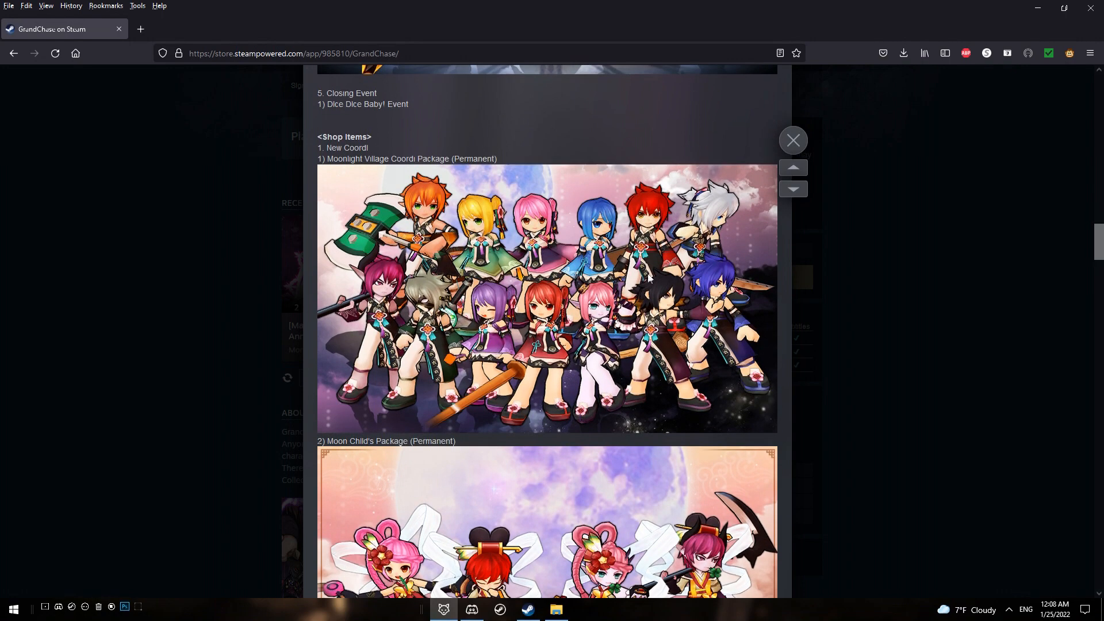
{"action": "scroll", "scroll_direction": "down", "scroll_amount": 3}
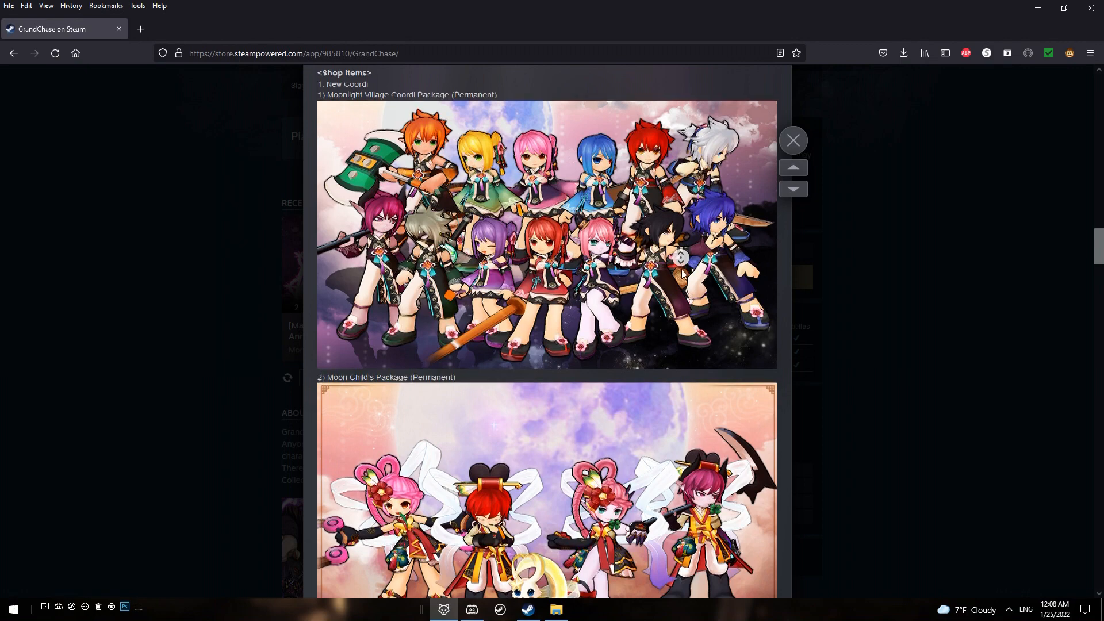
{"action": "scroll", "scroll_direction": "down", "scroll_amount": 3}
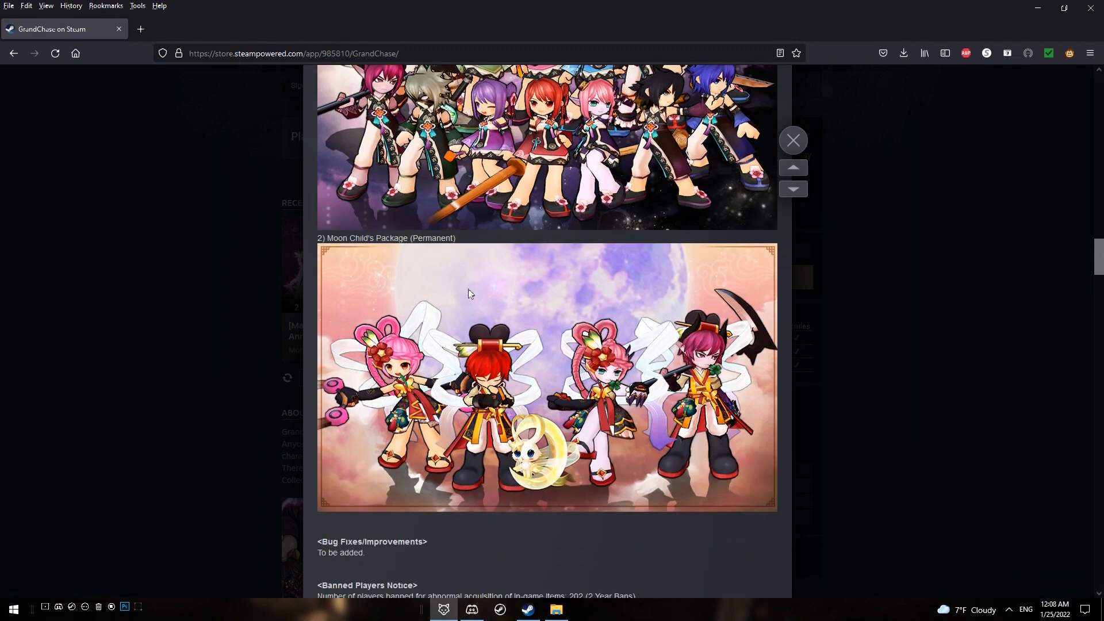
{"action": "scroll", "scroll_direction": "down", "scroll_amount": 3}
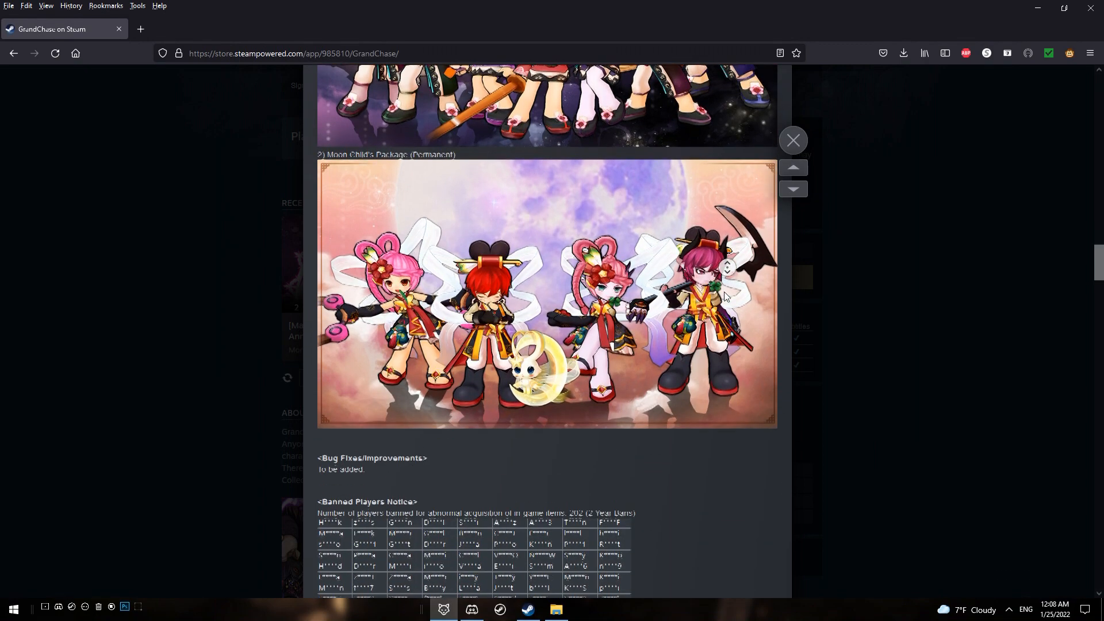
{"action": "scroll", "scroll_direction": "down", "scroll_amount": 3}
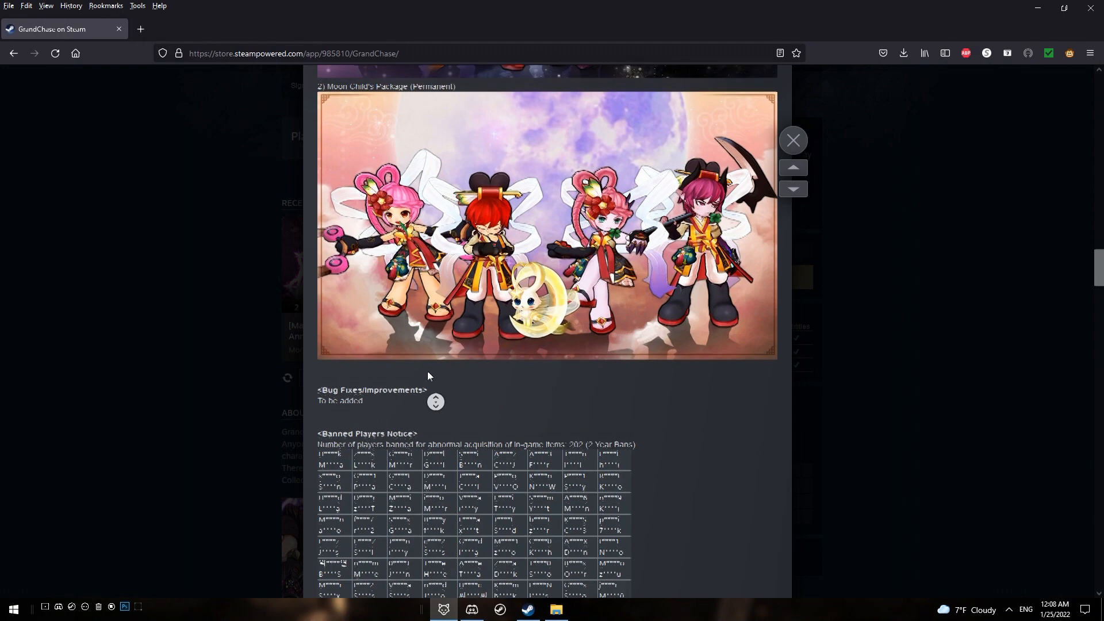
{"action": "scroll", "scroll_direction": "down", "scroll_amount": 3}
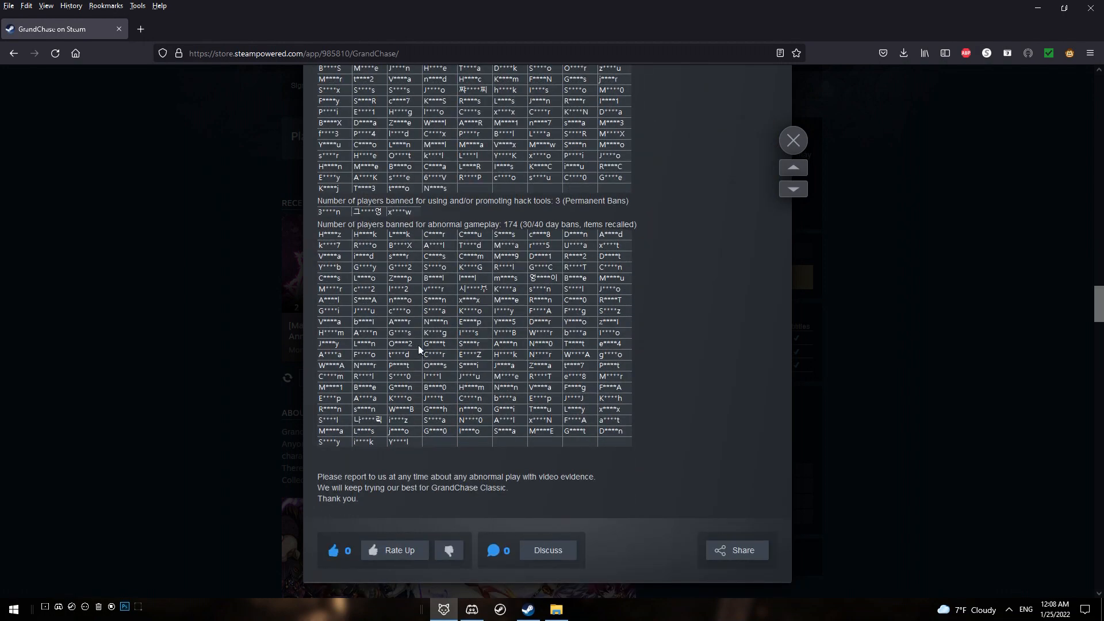
{"action": "scroll", "scroll_direction": "down", "scroll_amount": 3}
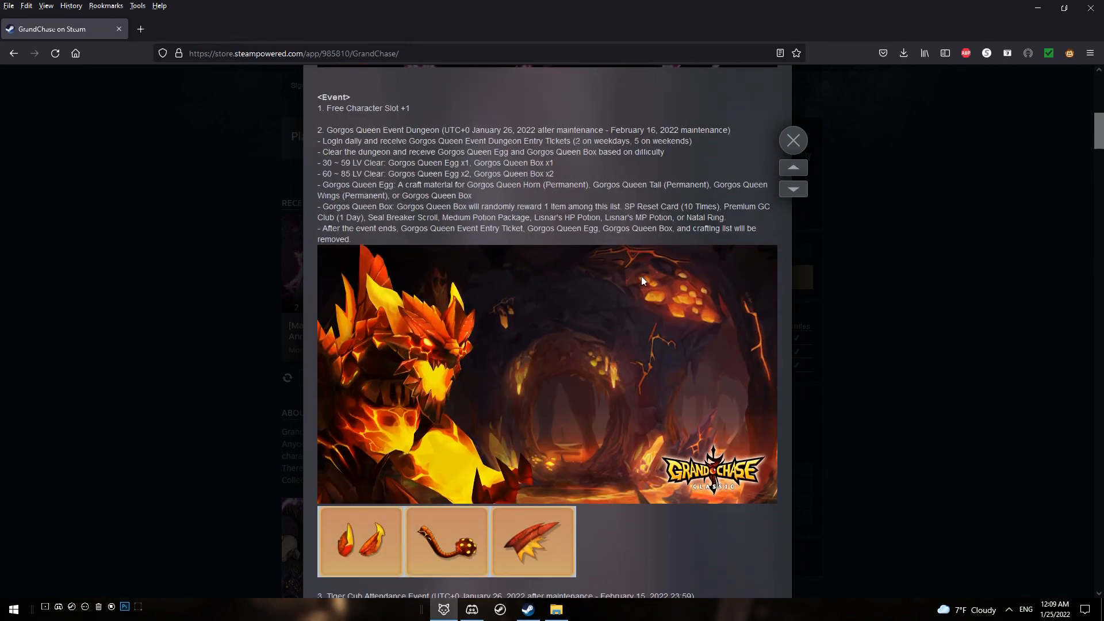
{"action": "mouse_move", "coordinate": [642, 342]}
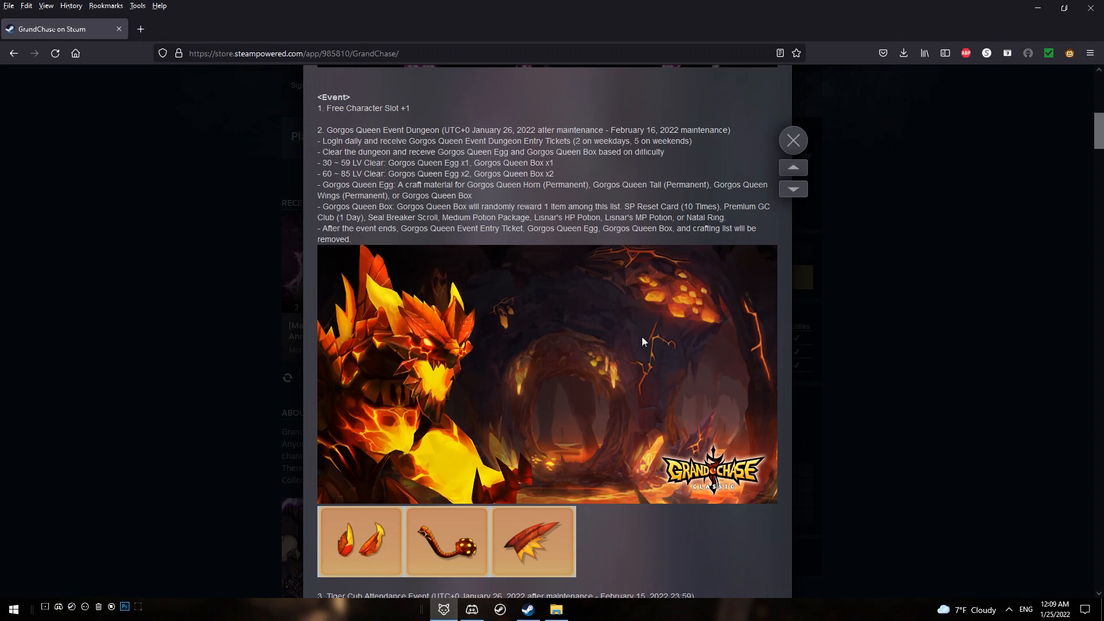